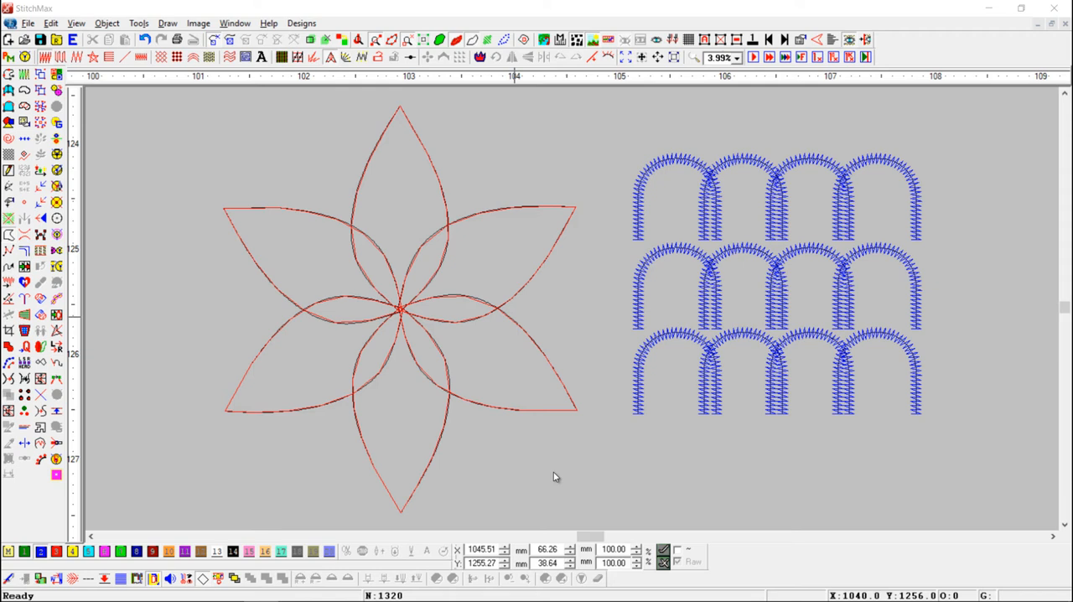
{"action": "mouse_move", "coordinate": [476, 304]}
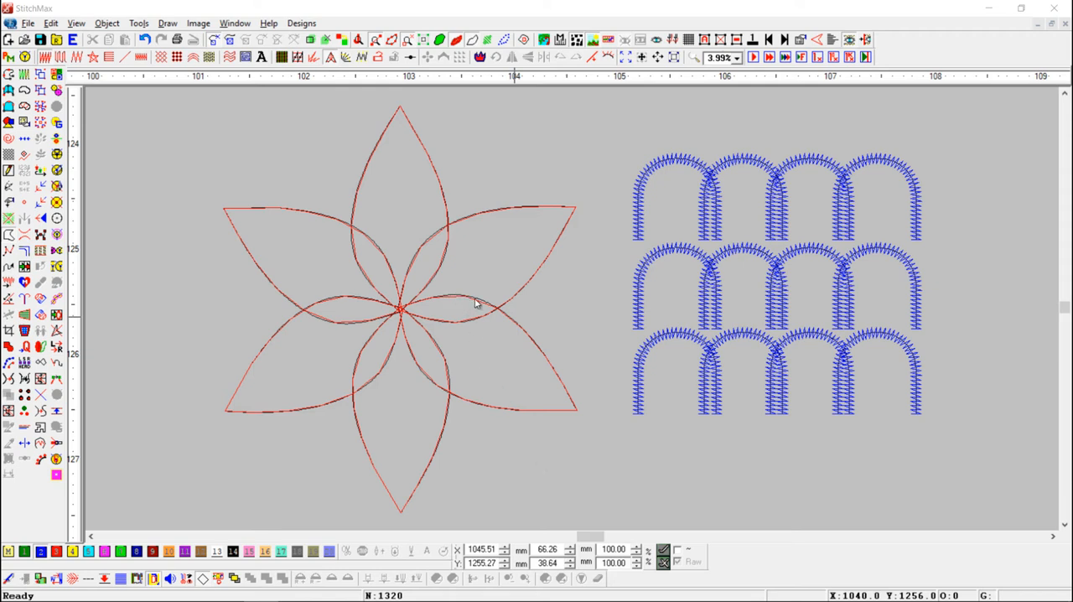
{"action": "mouse_move", "coordinate": [446, 300]}
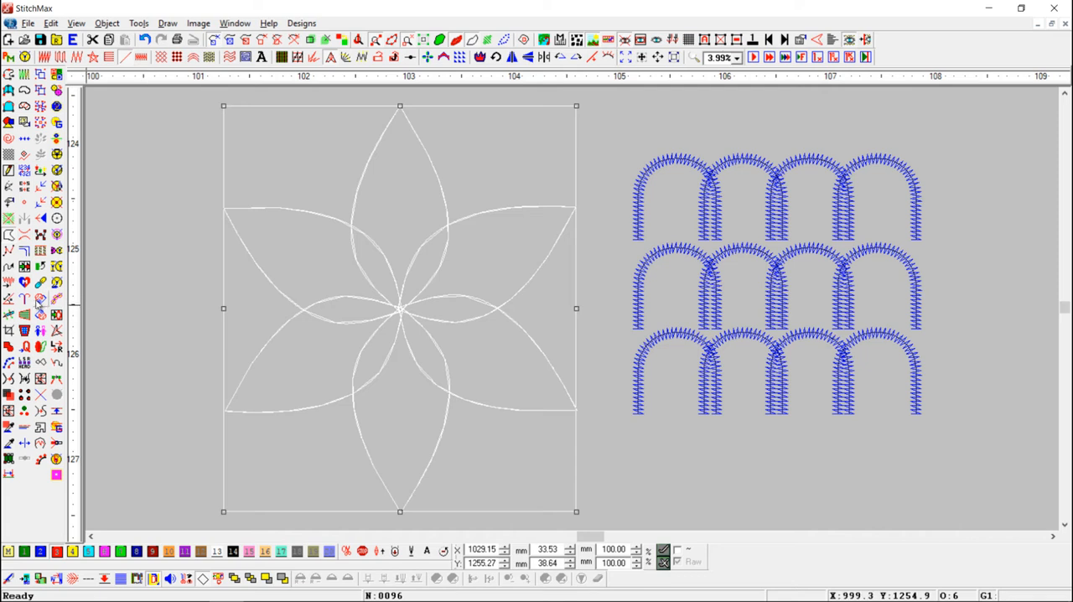
{"action": "mouse_move", "coordinate": [25, 299]}
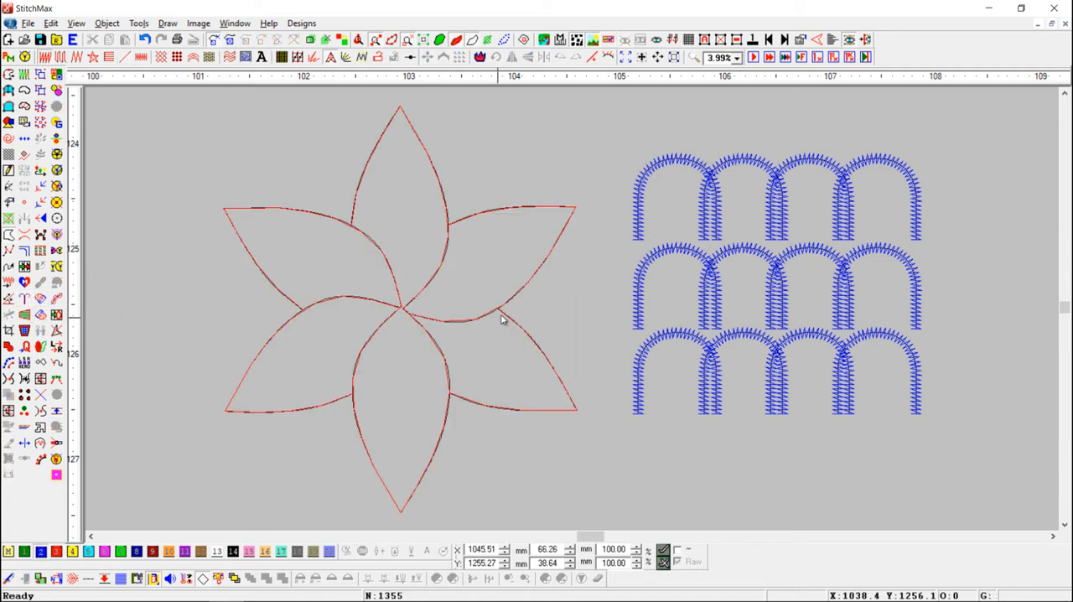
{"action": "mouse_move", "coordinate": [478, 337]}
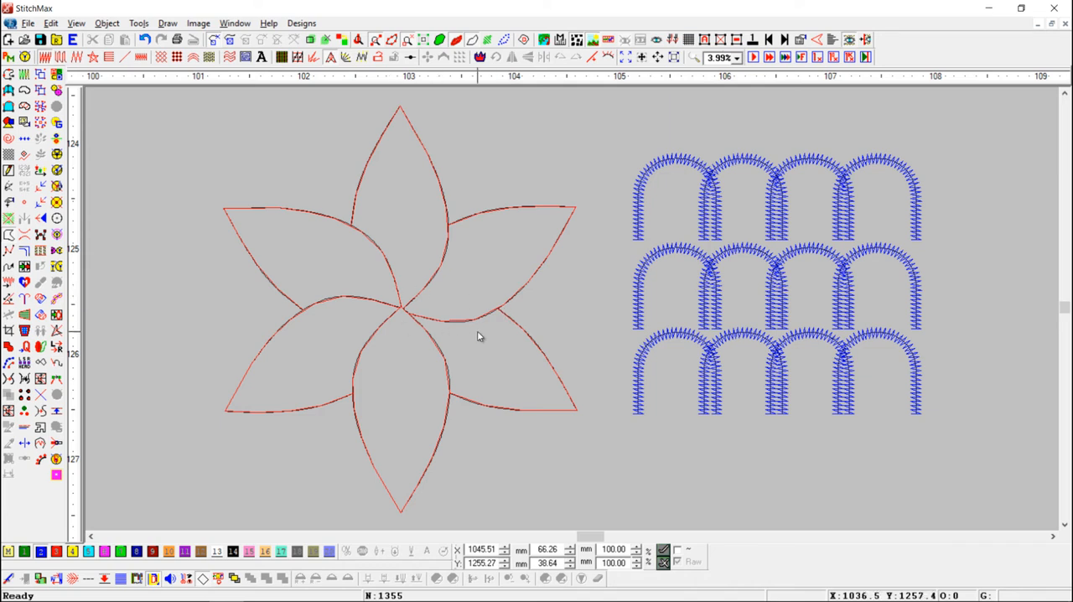
{"action": "mouse_move", "coordinate": [482, 337]}
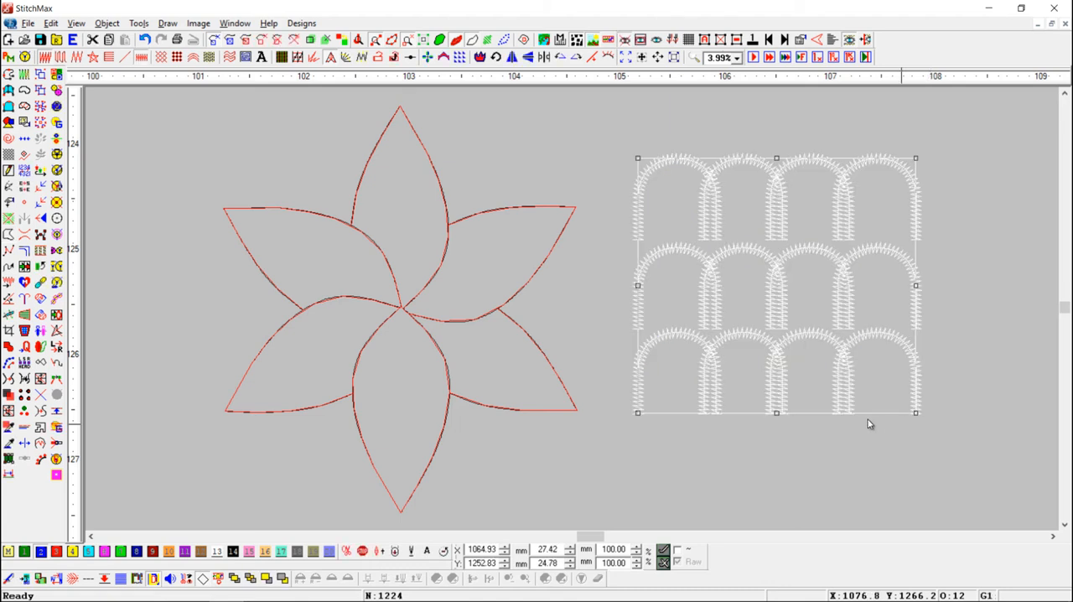
{"action": "mouse_move", "coordinate": [597, 385]}
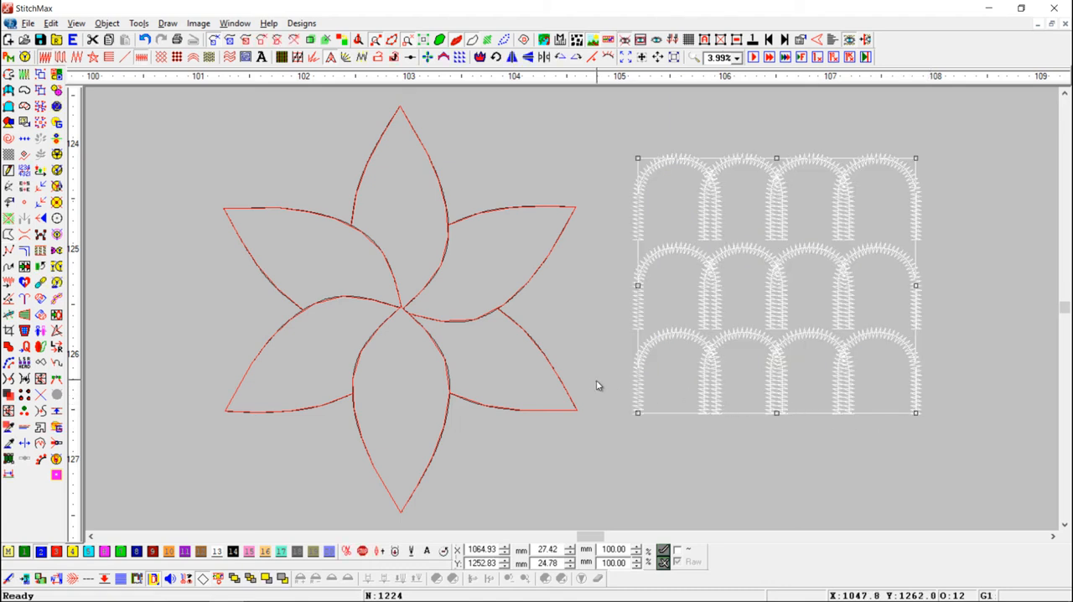
{"action": "mouse_move", "coordinate": [143, 316]}
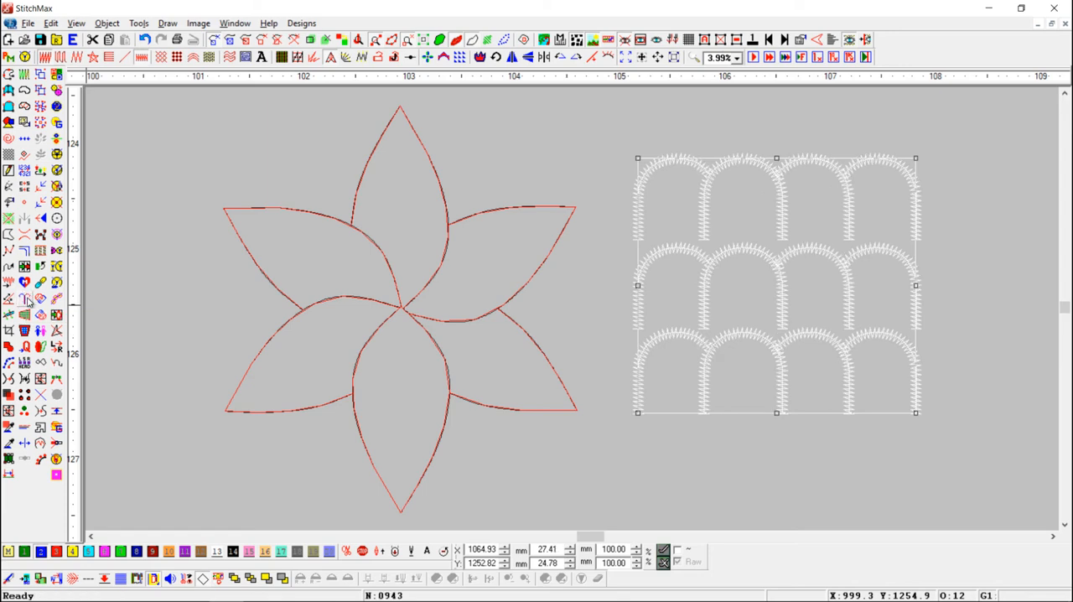
{"action": "mouse_move", "coordinate": [682, 269]}
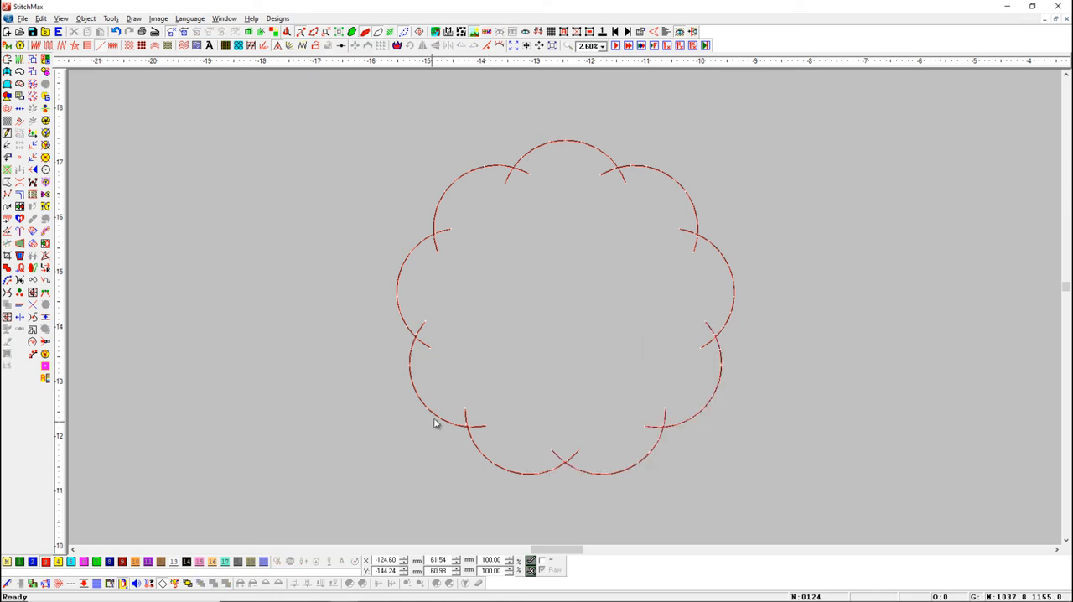
{"action": "mouse_move", "coordinate": [477, 435]}
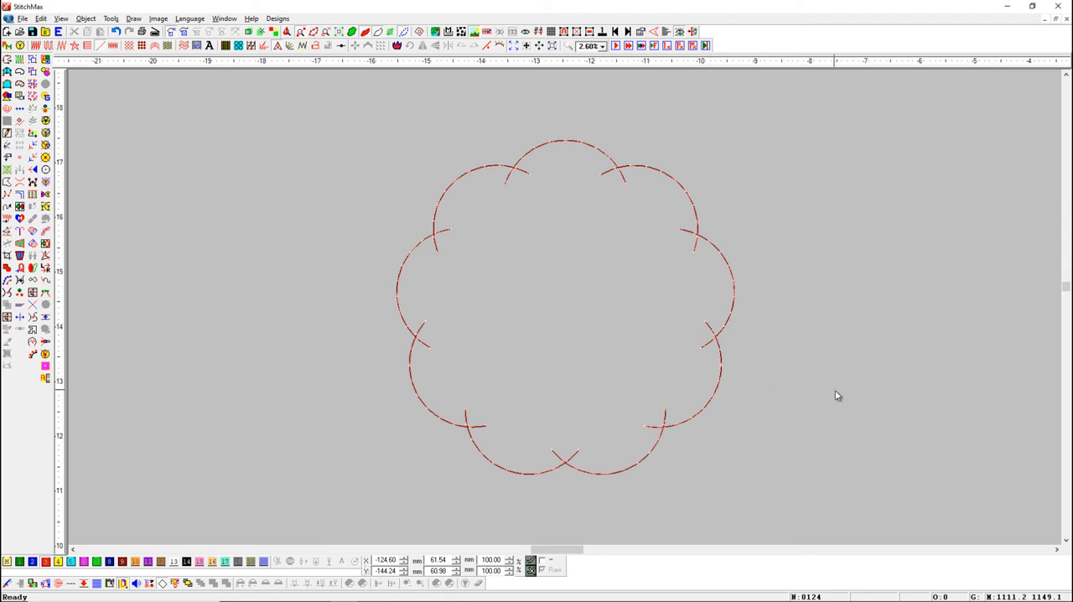
Step: Select all arcs of the scalloped circle and trim their overlapping crossings
{"action": "key", "text": "Ctrl+a"}
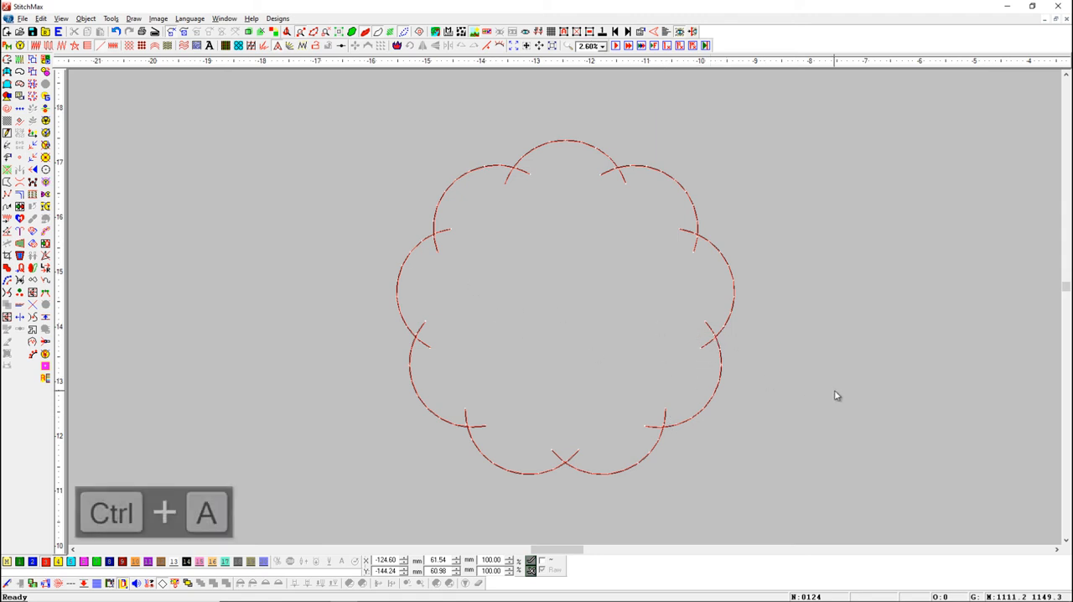
{"action": "key", "text": "Ctrl+a"}
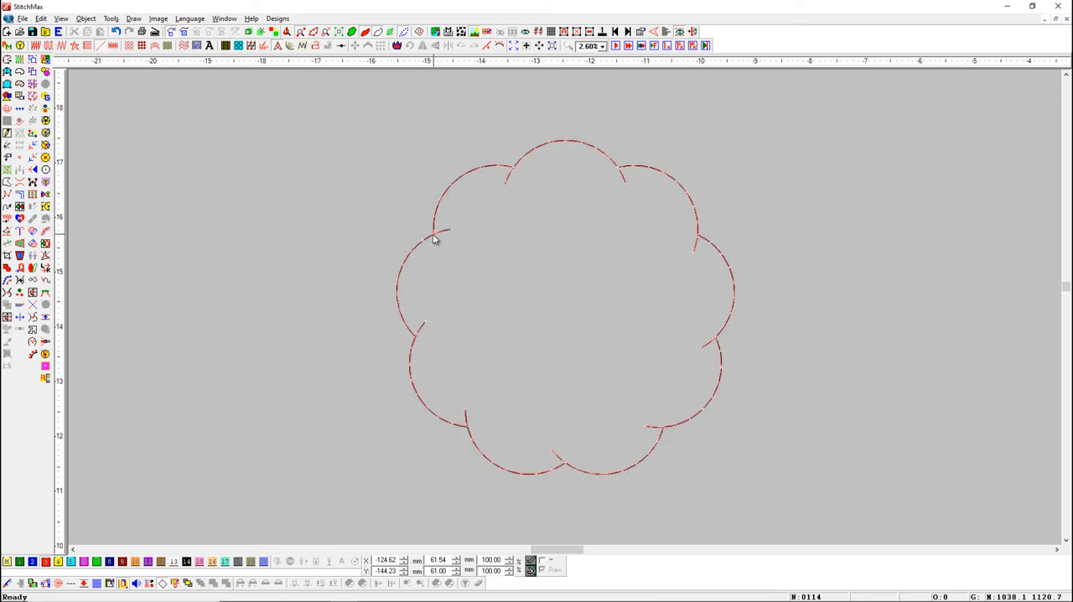
{"action": "mouse_move", "coordinate": [502, 176]}
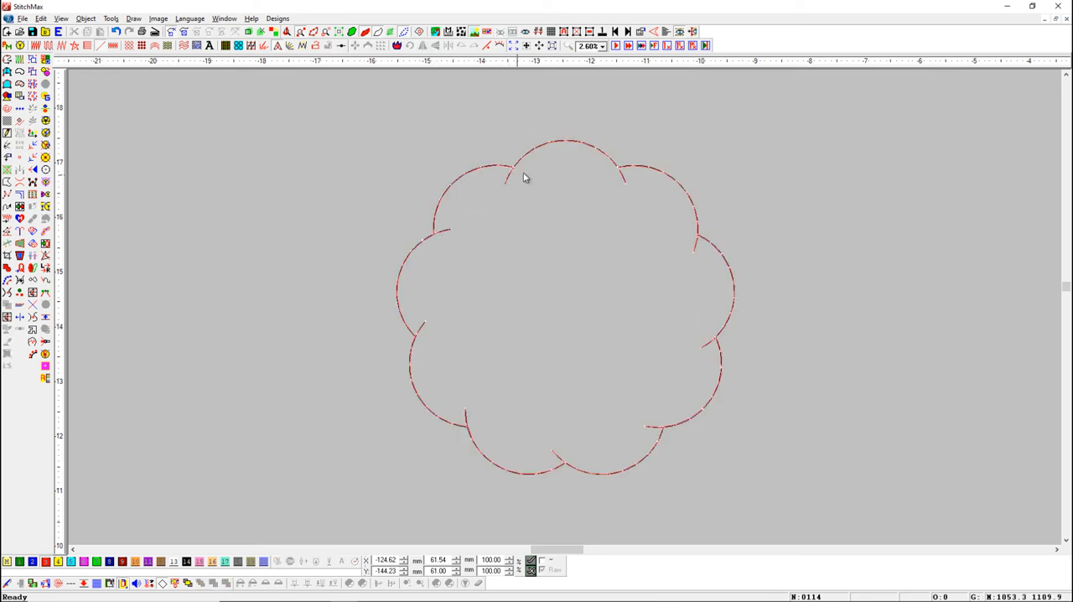
{"action": "mouse_move", "coordinate": [630, 181]}
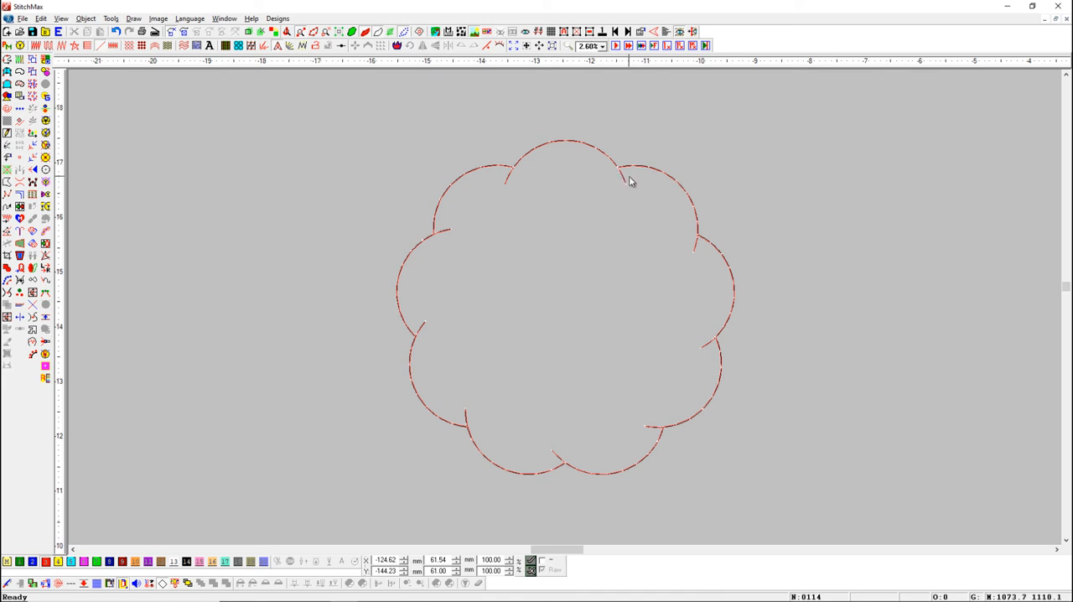
{"action": "mouse_move", "coordinate": [503, 180]}
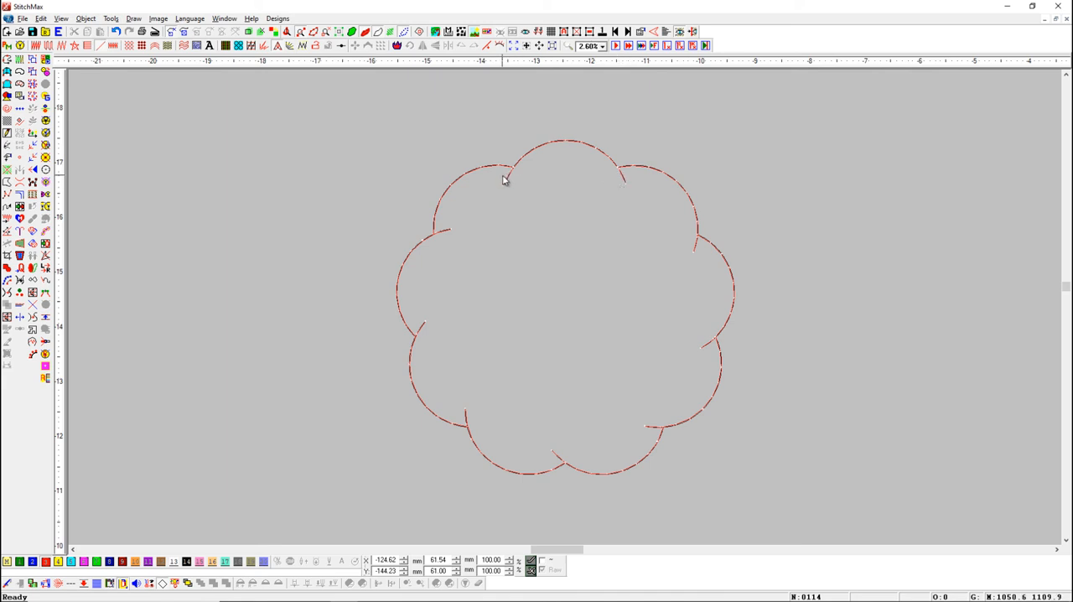
{"action": "mouse_move", "coordinate": [658, 371]}
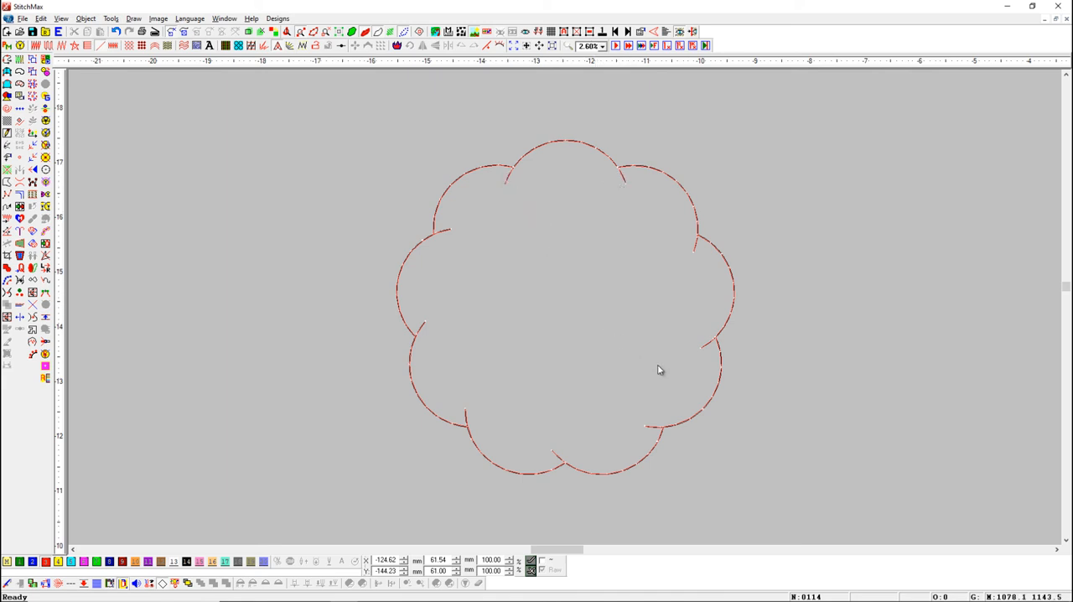
Step: Undo the stubby arc trim and reselect all arcs for a cleaner overlap removal
{"action": "key", "text": "Ctrl+z"}
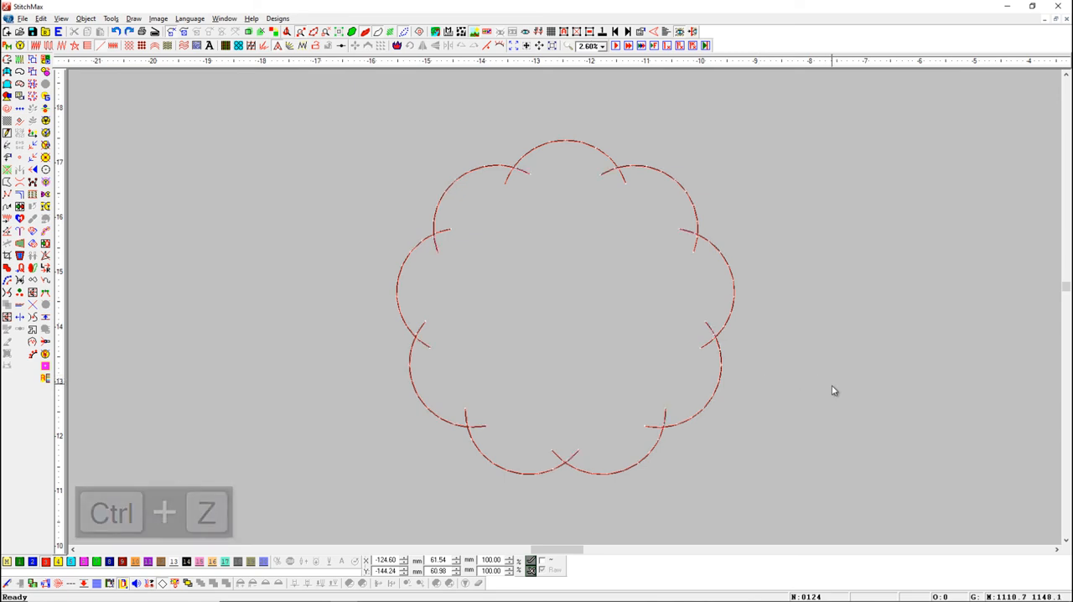
{"action": "key", "text": "ctrl+a"}
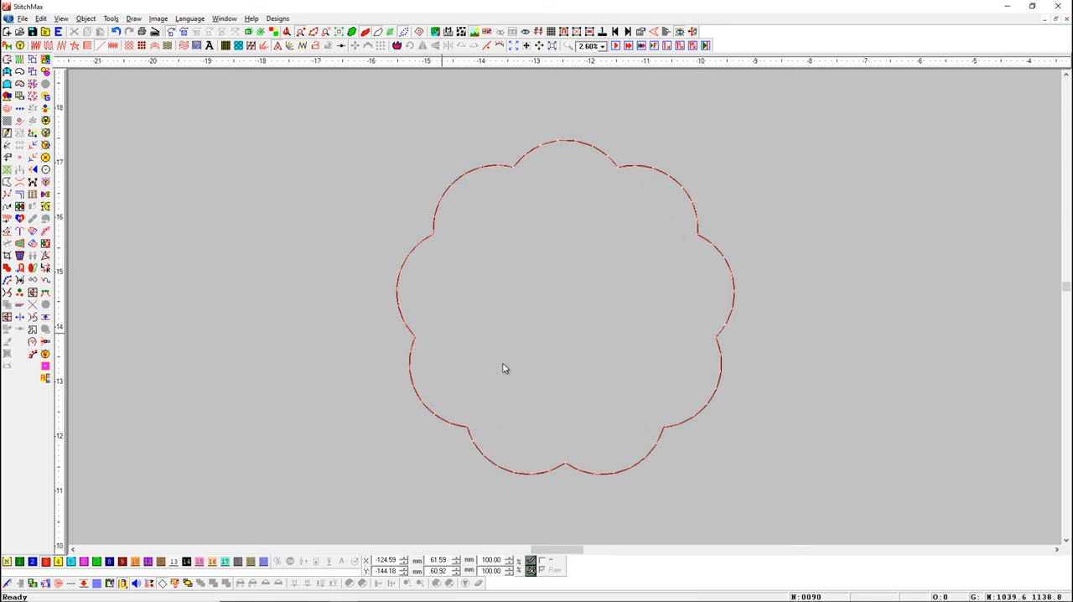
{"action": "mouse_move", "coordinate": [999, 476]}
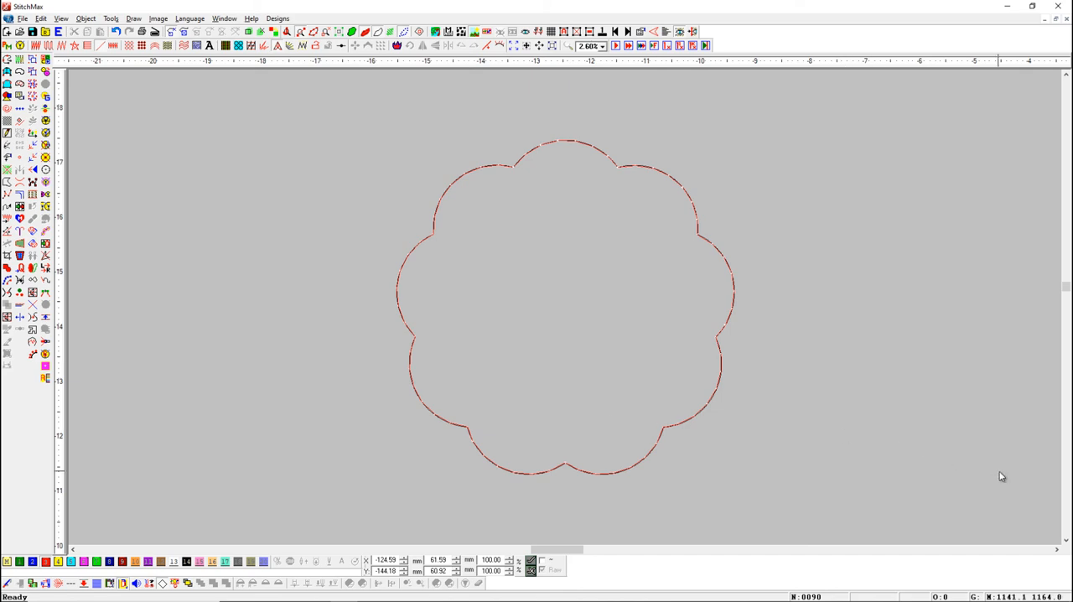